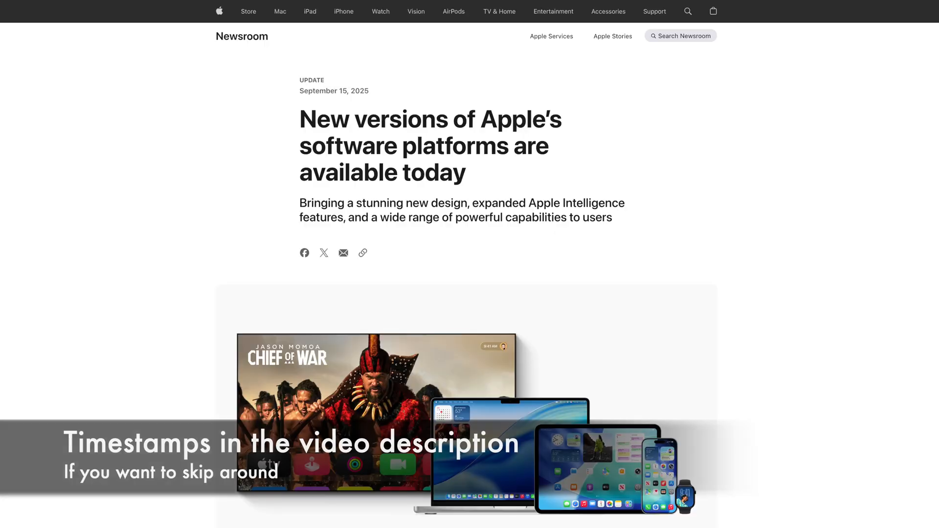
Step: Scroll the 'How to use FireWire in 2025' playlist and open the FireWire Audio Interface video
scroll(down, 3)
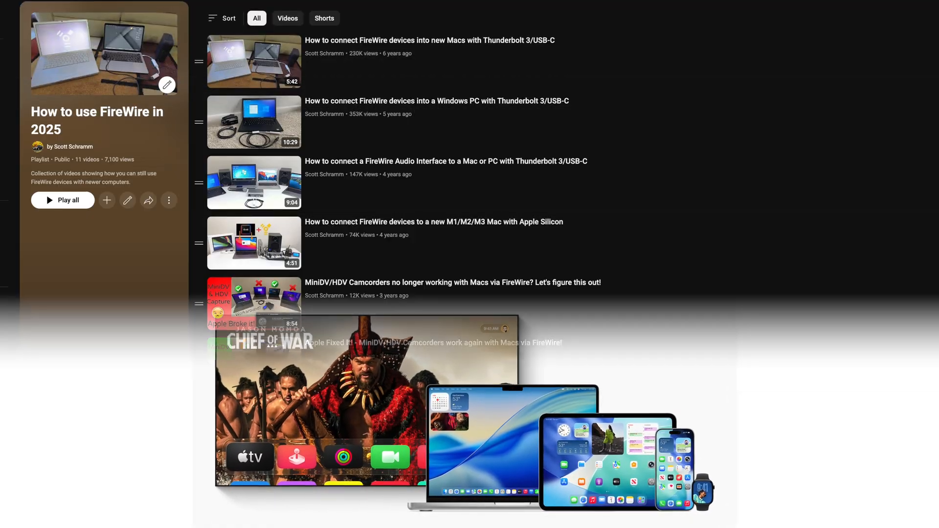
scroll(down, 3)
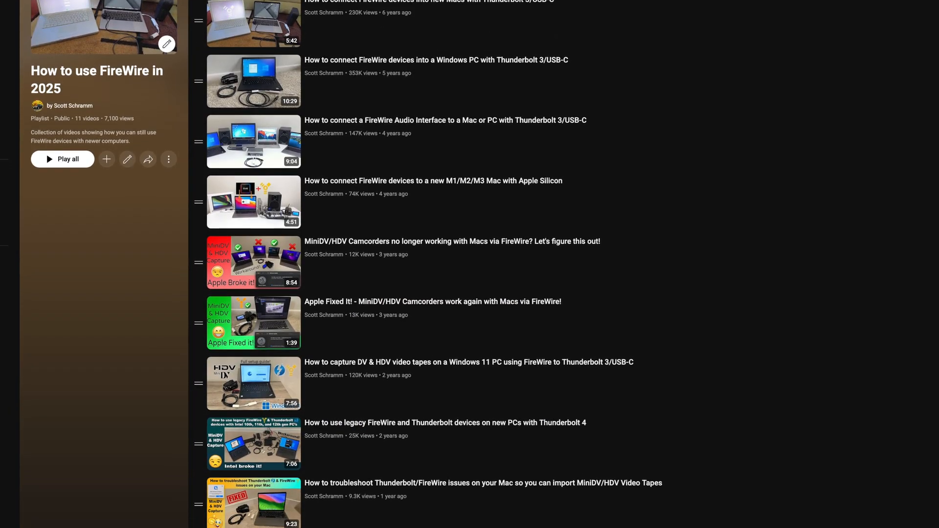
scroll(down, 3)
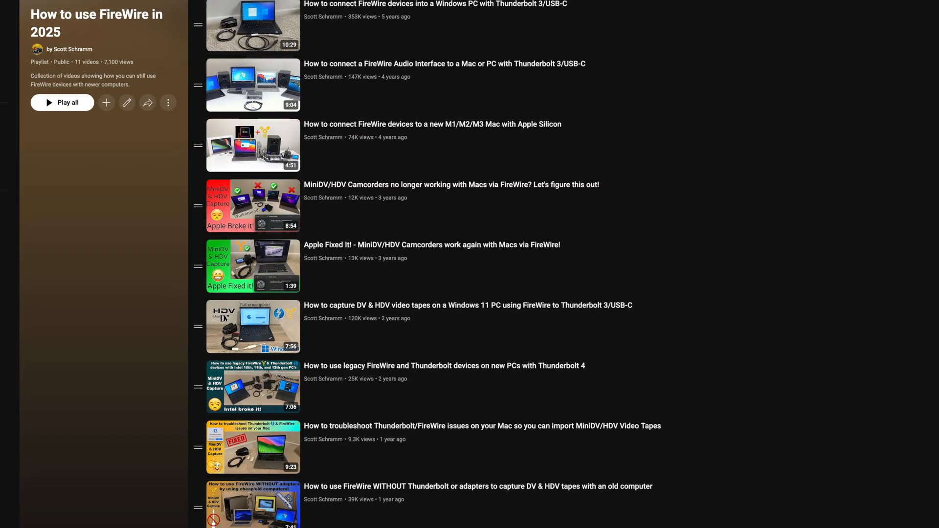
scroll(down, 3)
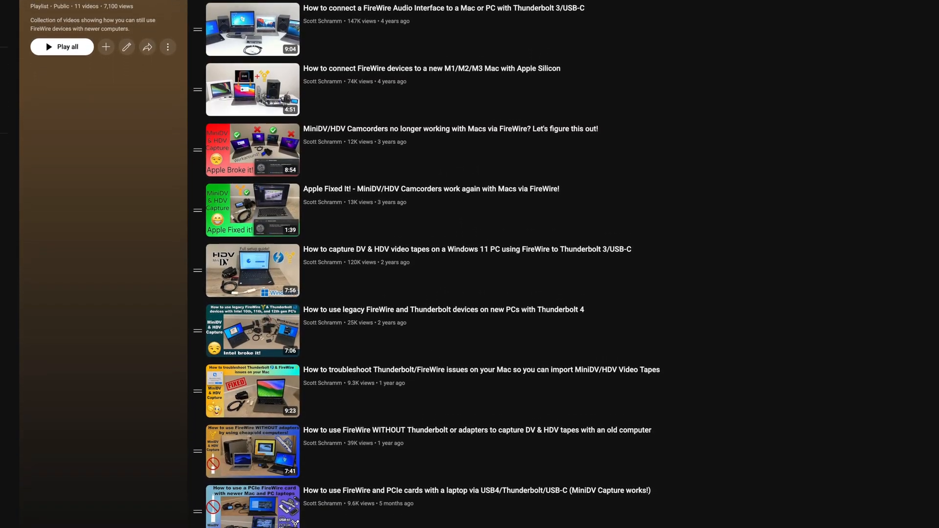
click(253, 391)
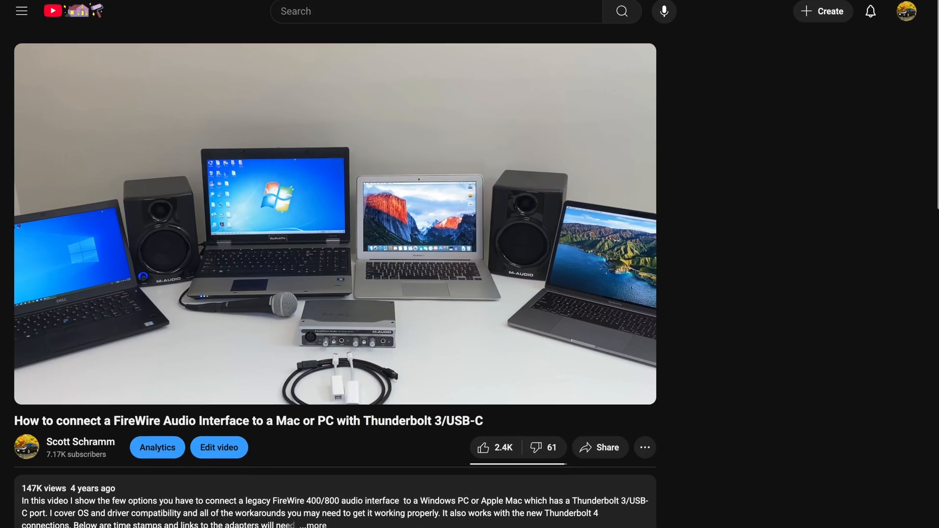
scroll(down, 3)
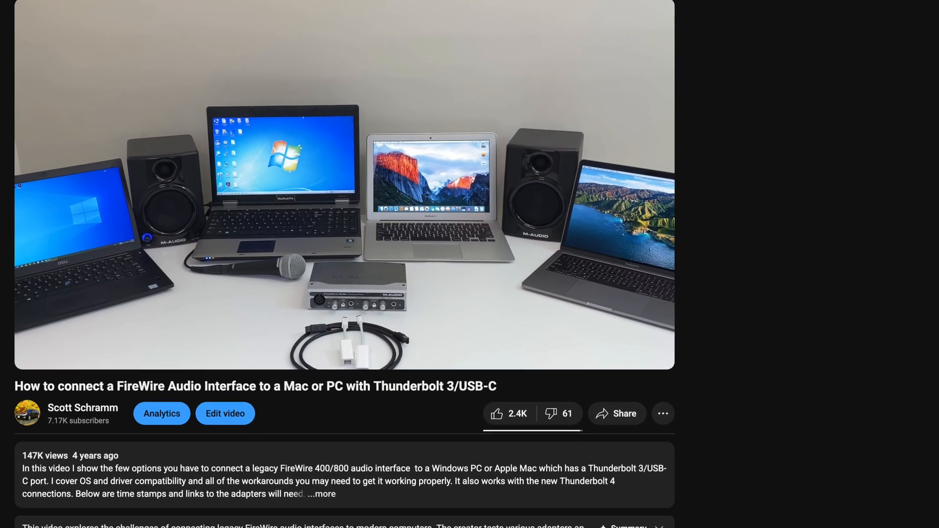
scroll(down, 3)
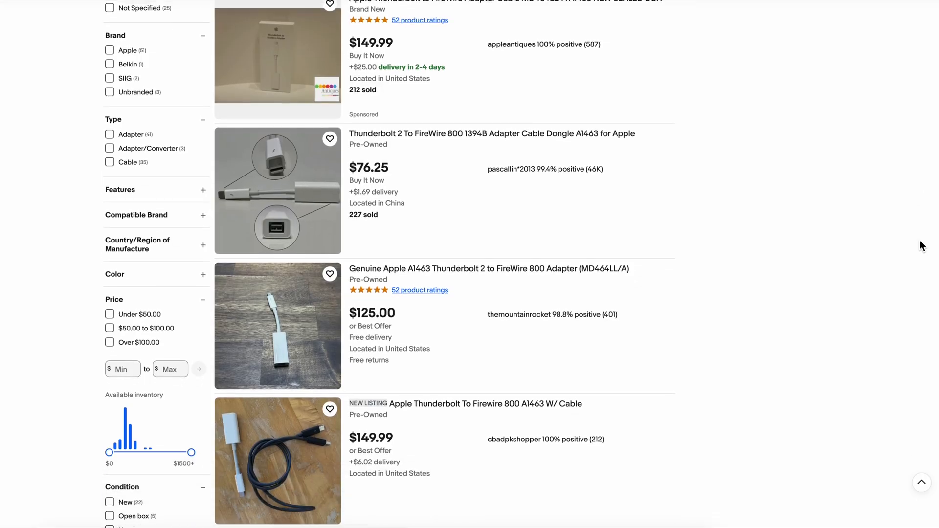
scroll(down, 3)
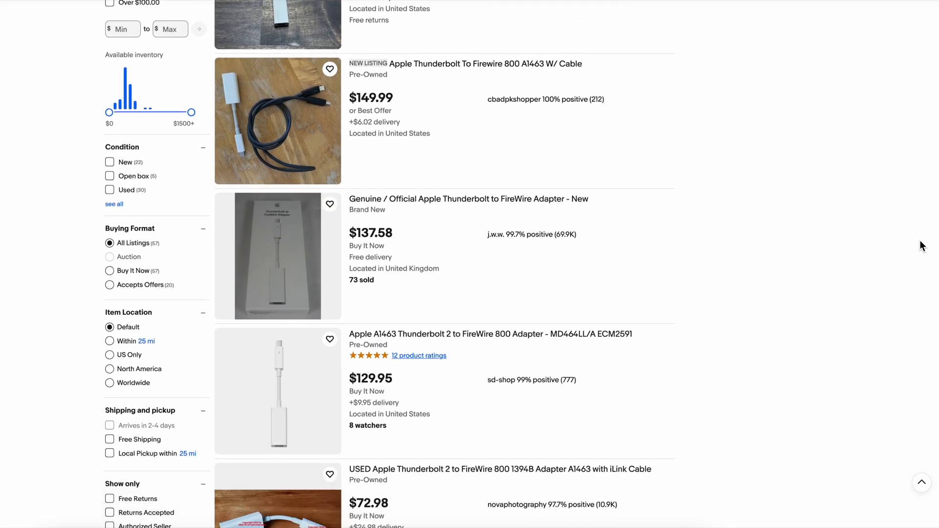
scroll(down, 3)
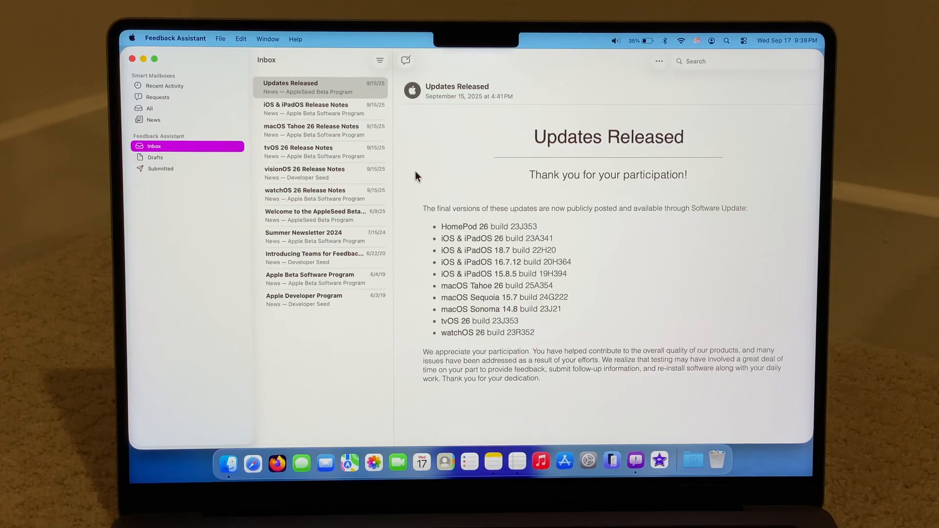
Step: Show the Feedback Assistant Inbox with the Updates Released message
click(160, 168)
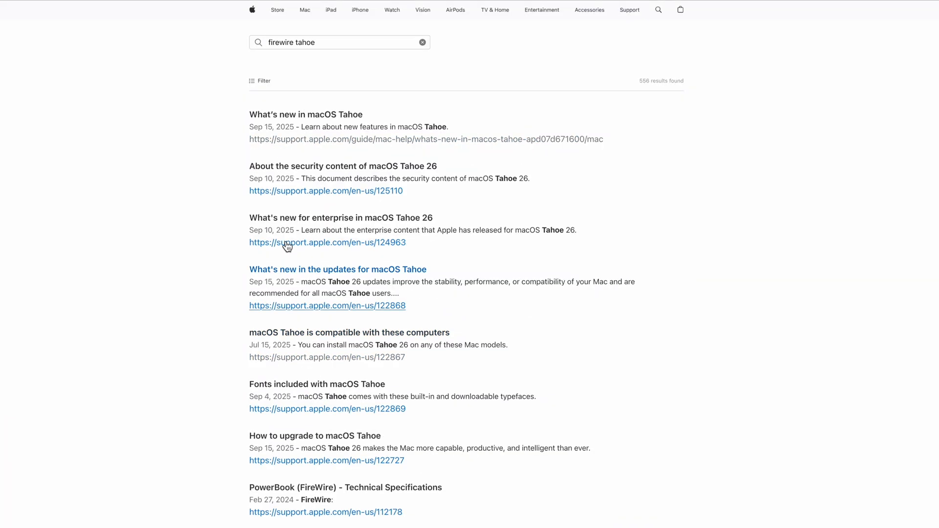
Step: Open the 'What's new in macOS Tahoe' guide and search it for 'firewire'
click(305, 114)
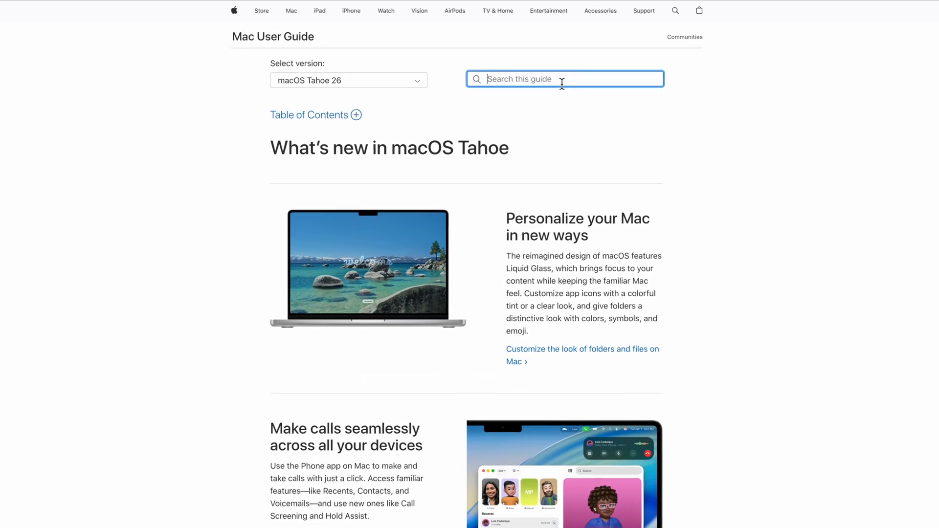
text(firewire)
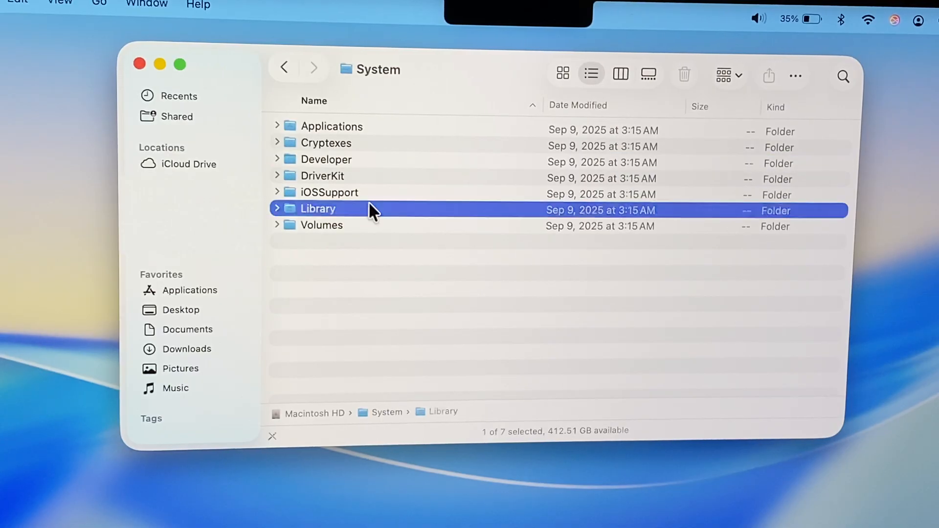
Step: Go into System > Library > Extensions and scroll through the .kext files
double_click(318, 209)
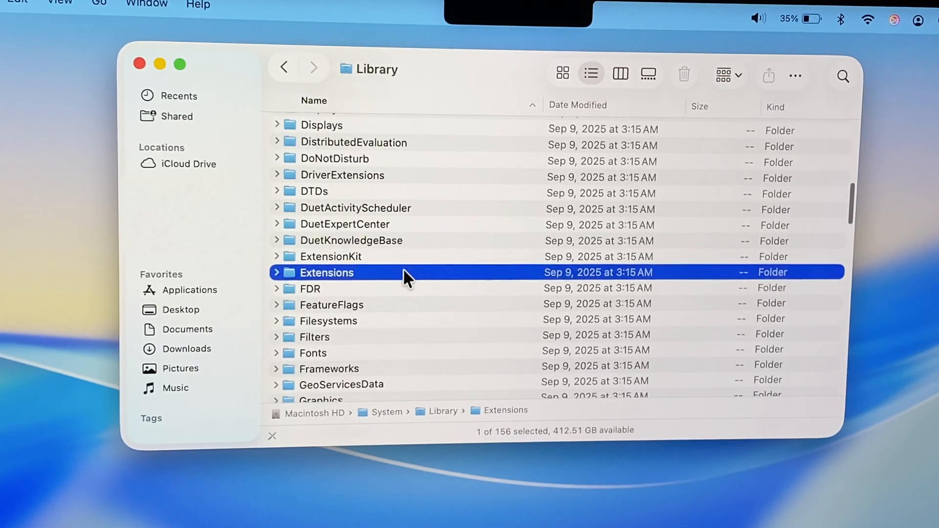
double_click(326, 273)
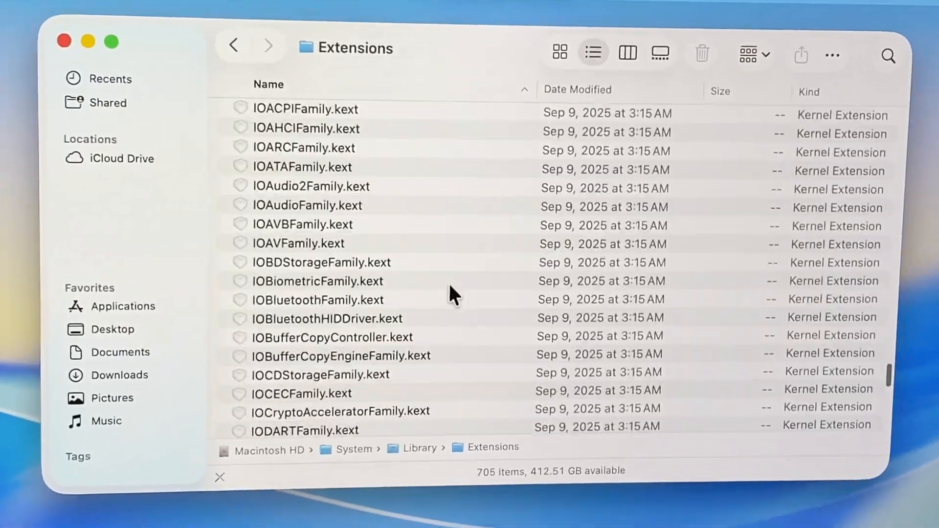
scroll(down, 3)
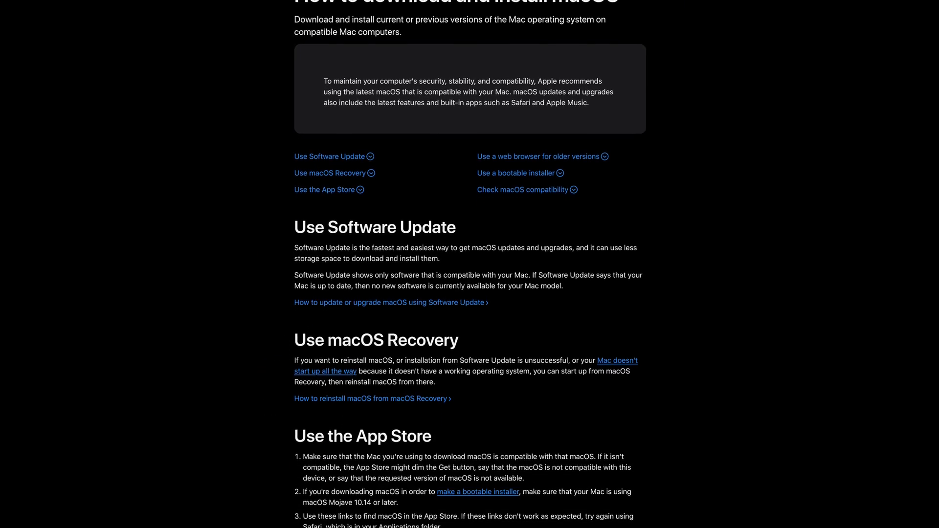
scroll(down, 3)
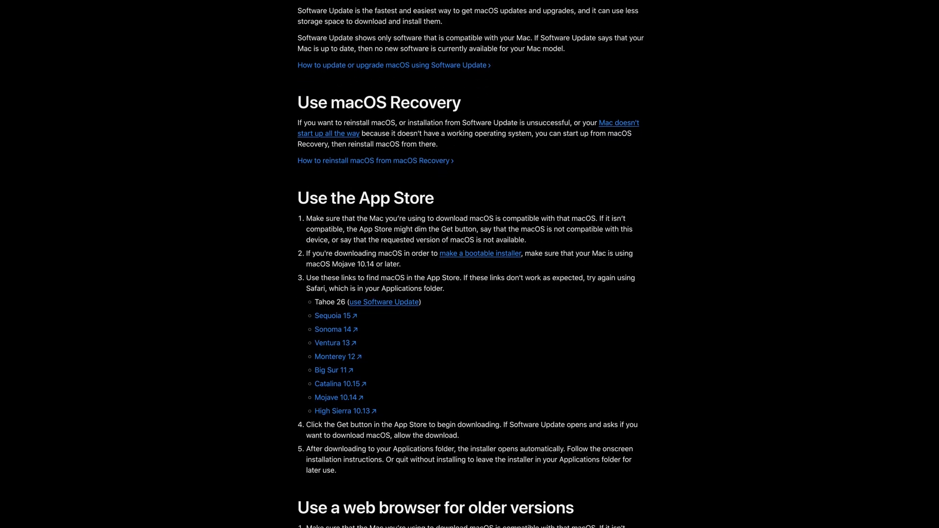
scroll(down, 3)
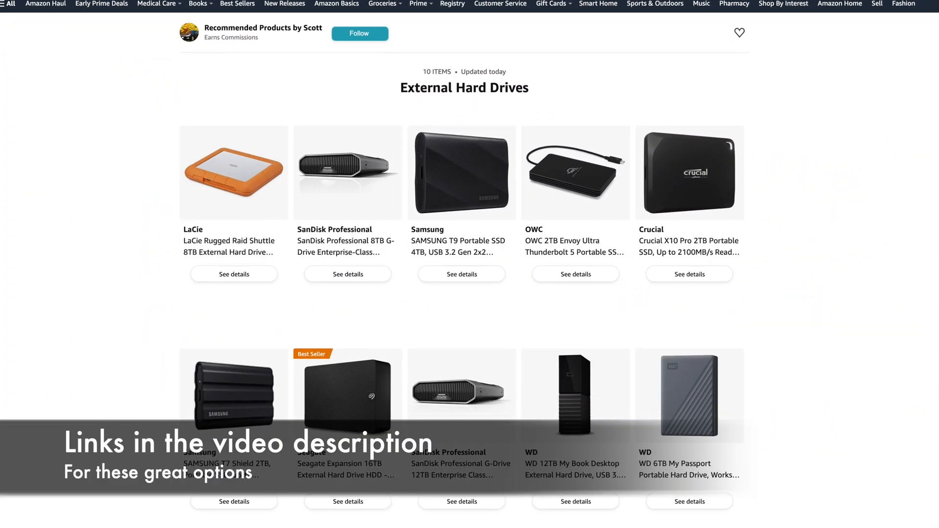
scroll(down, 3)
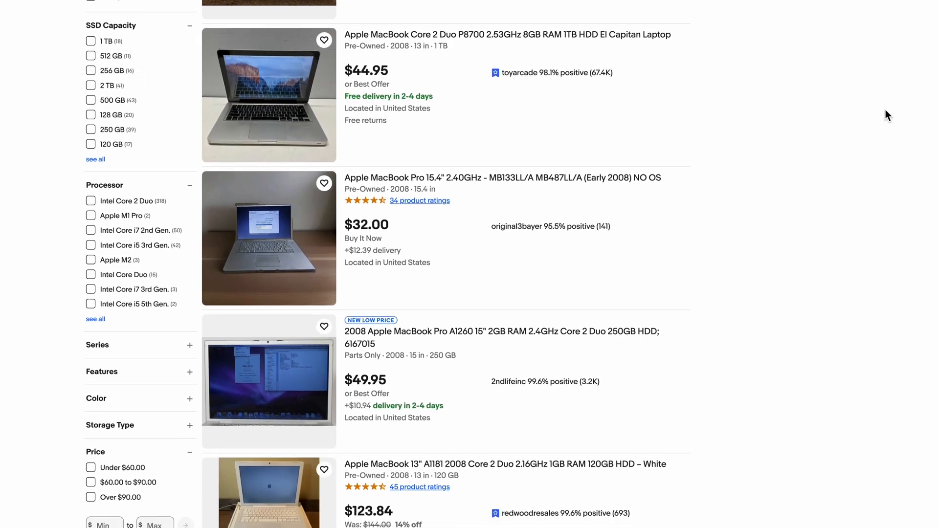
scroll(down, 3)
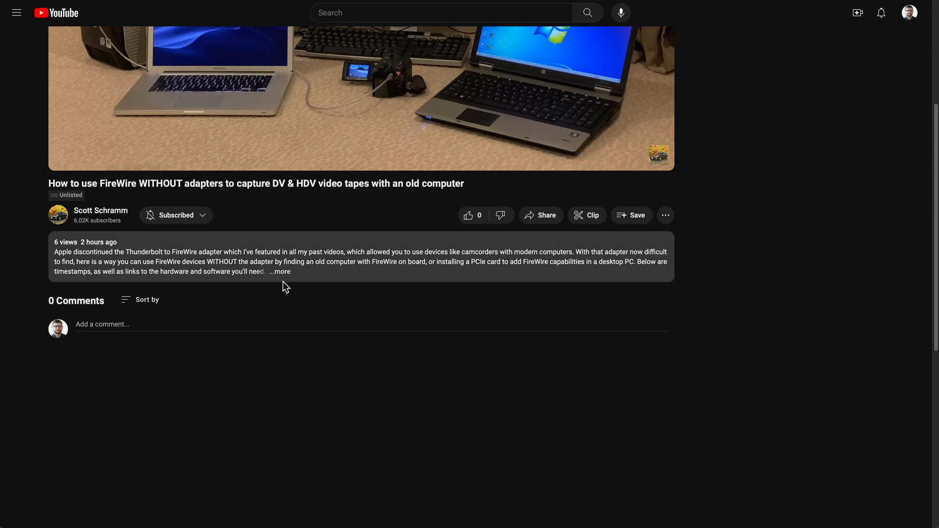
Step: Open the Windows PC FireWire video and subscribe to its channel
click(280, 271)
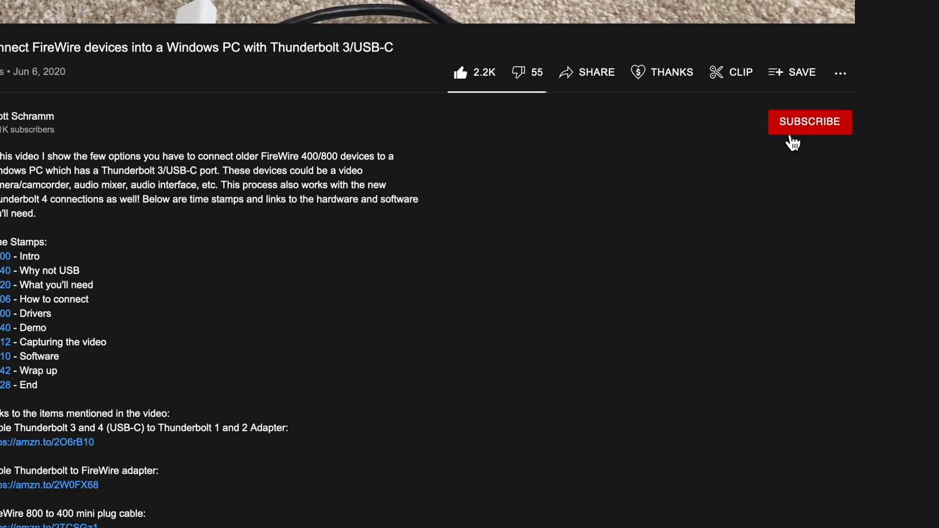
click(809, 122)
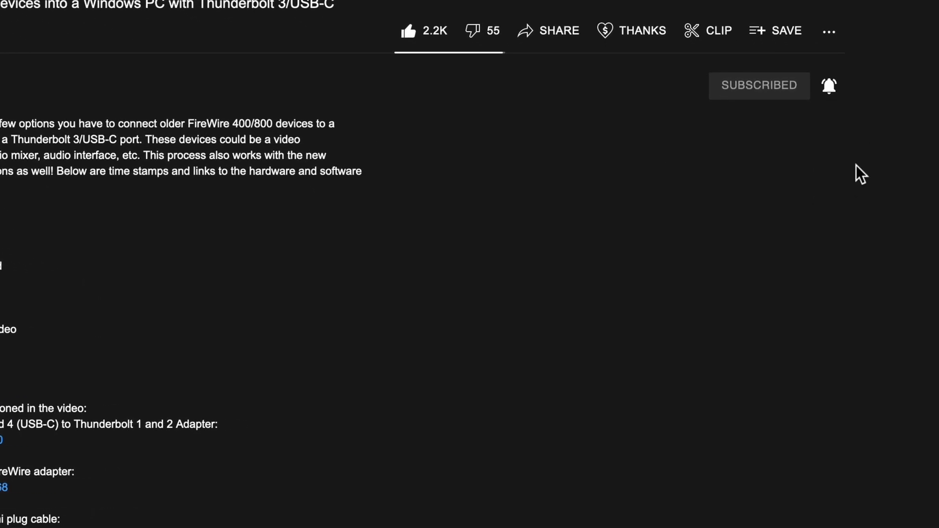